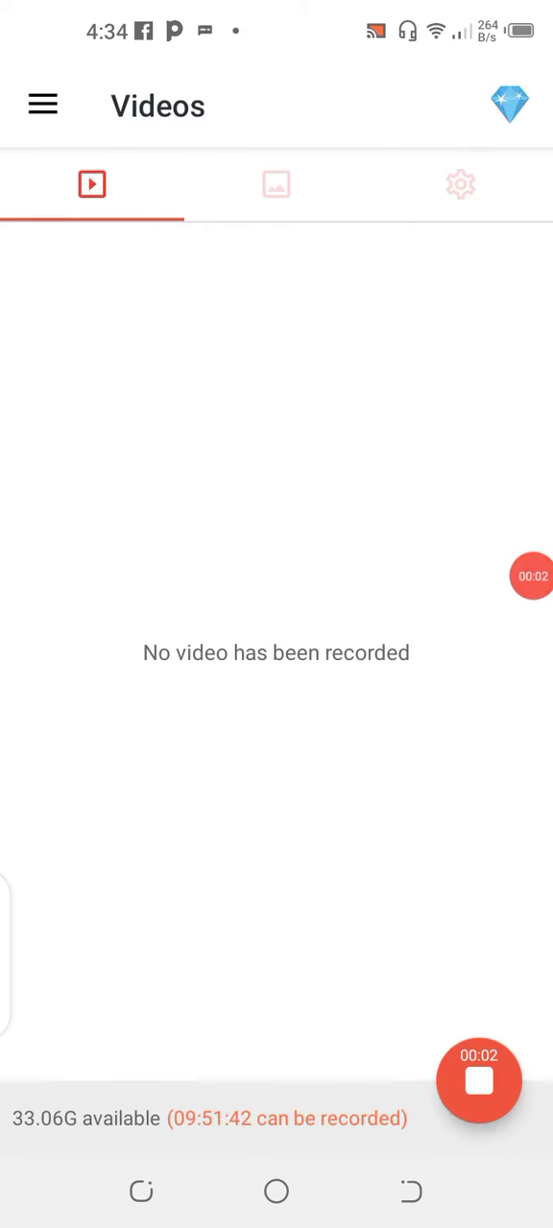
- Press Home to exit AZ Screen Recorder's empty Videos screen while recording continues
left_click(277, 1191)
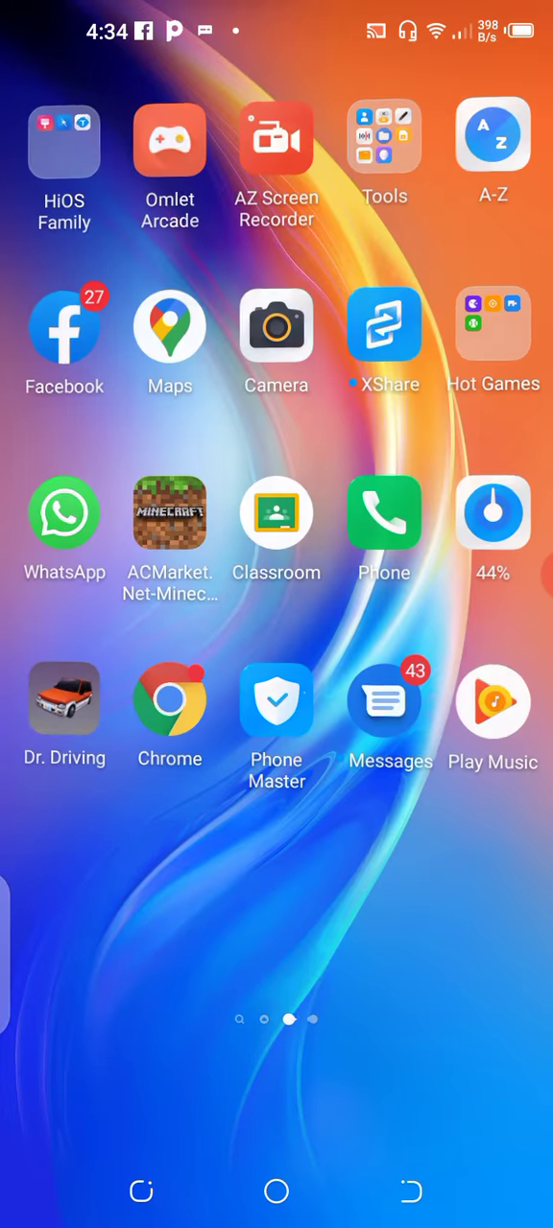
scroll("left", 3)
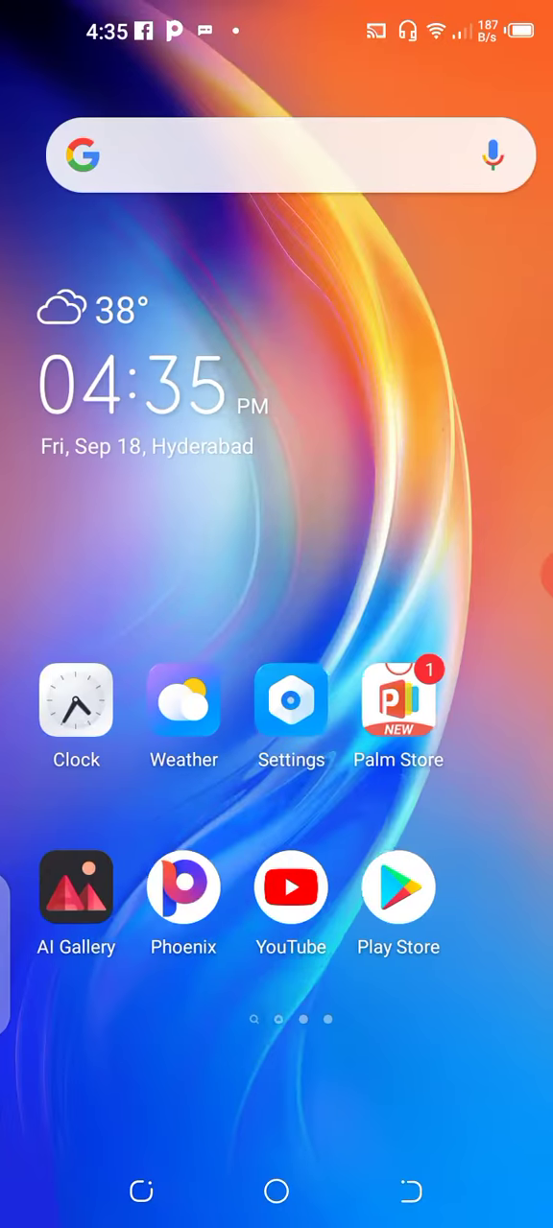
scroll("left", 3)
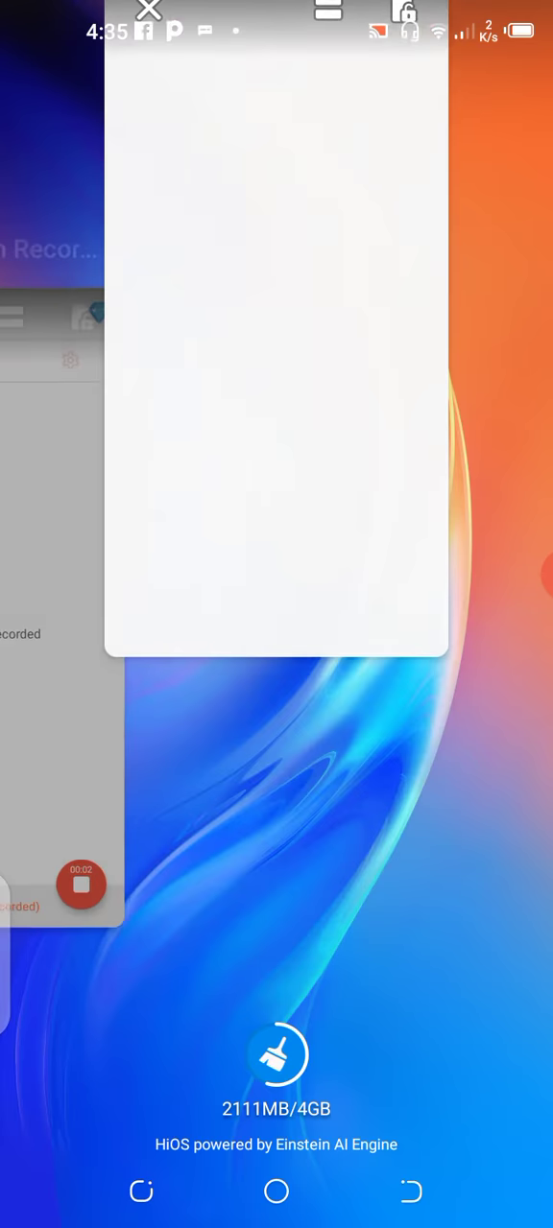
left_click(276, 1192)
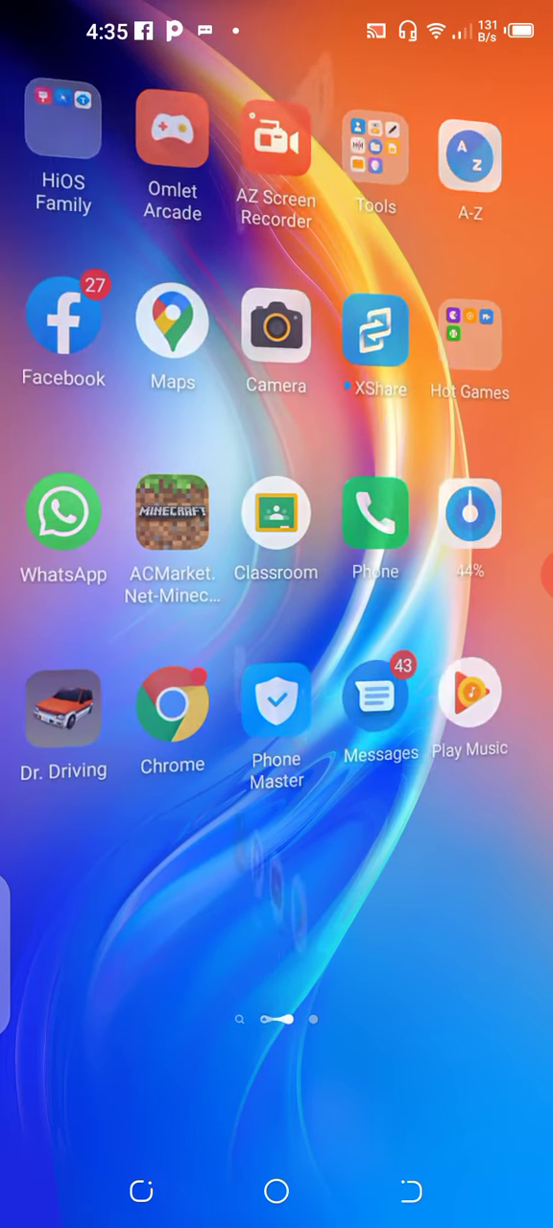
- Open the HiOS app drawer and scroll the alphabetical app list to the end
scroll("up", 3)
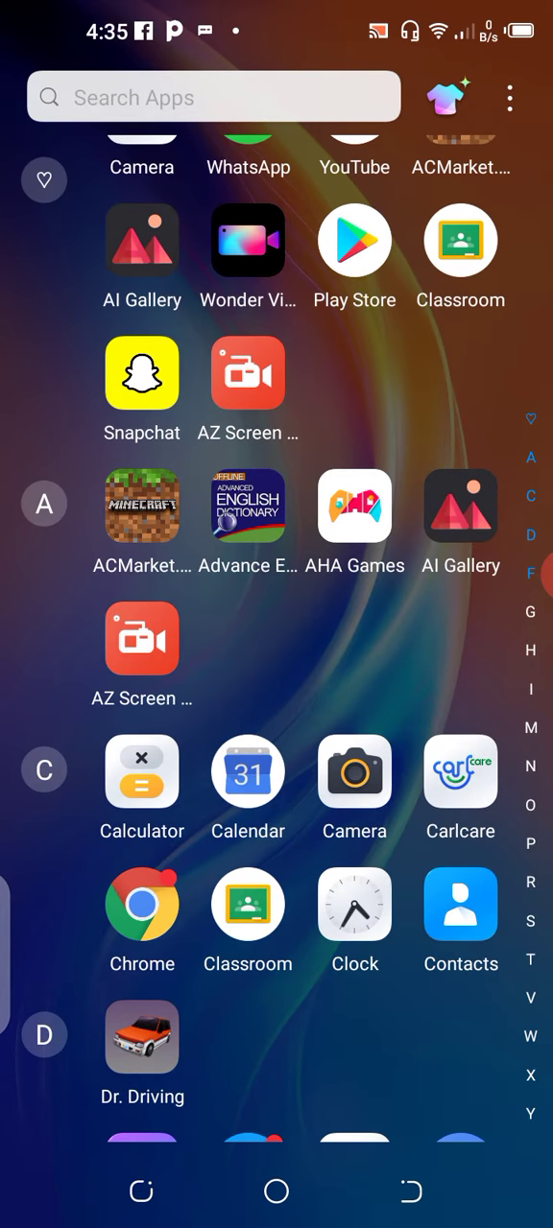
scroll("down", 3)
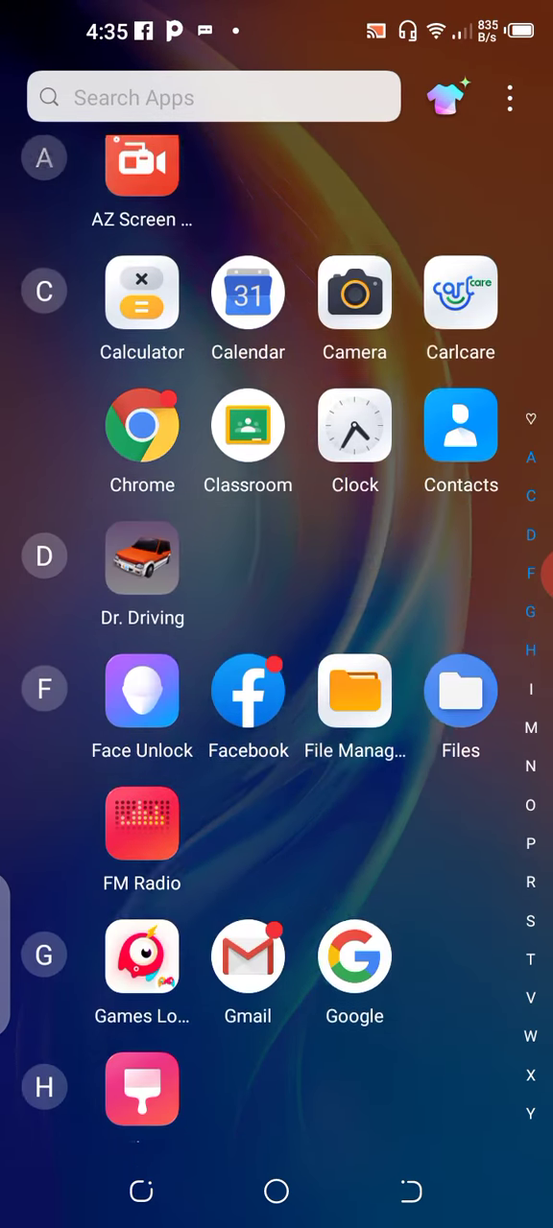
scroll("down", 3)
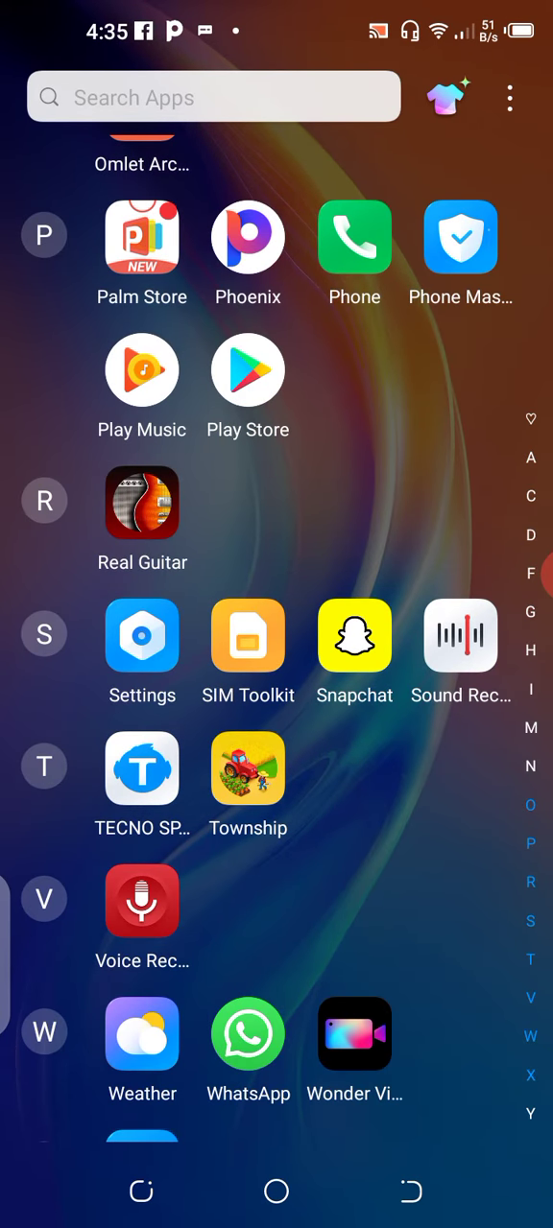
scroll("down", 3)
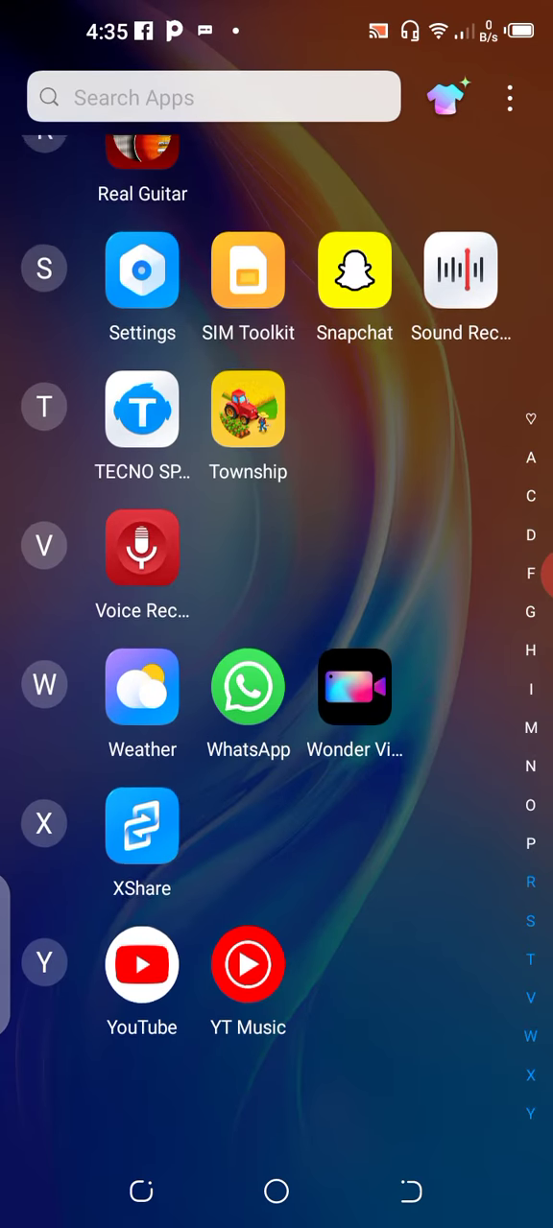
left_click(277, 1191)
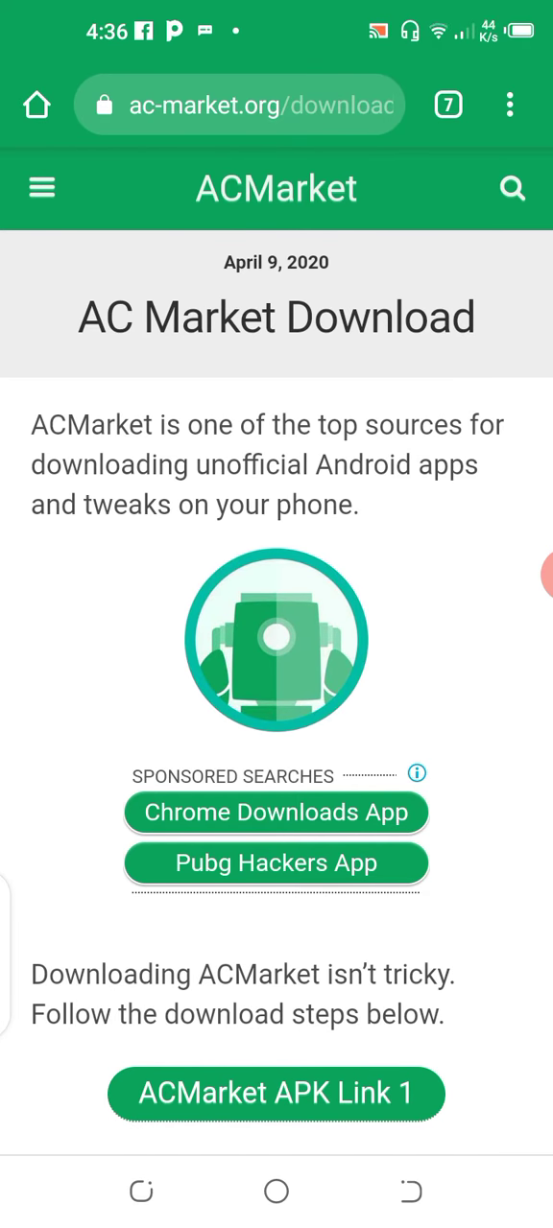
- Re-download the ACMarket APK, confirming the repeat, until acmarket (5).apk completes
left_click(276, 1093)
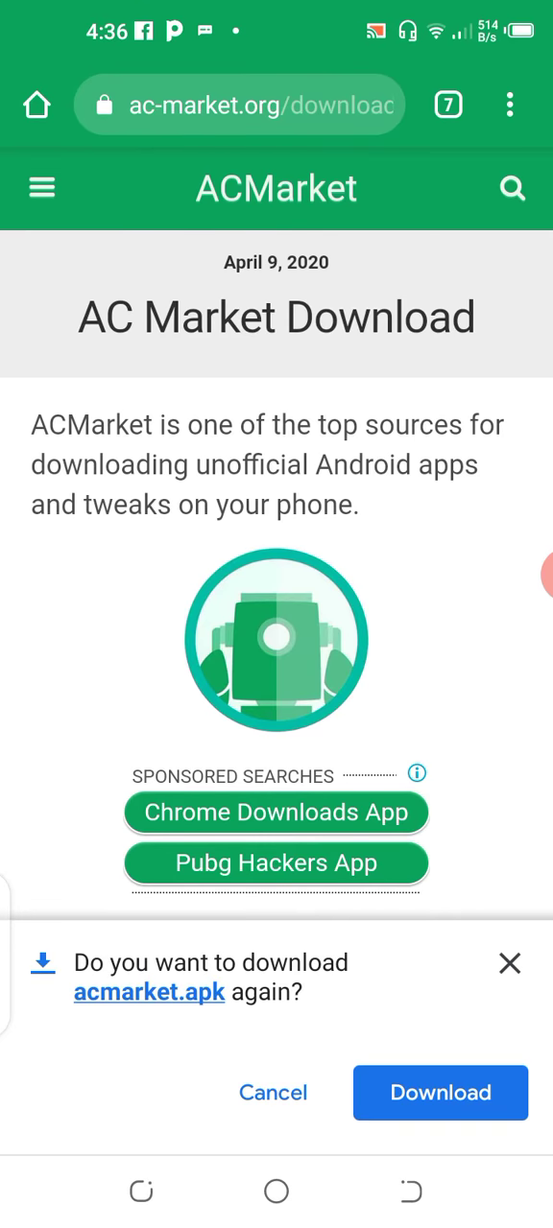
left_click(440, 1093)
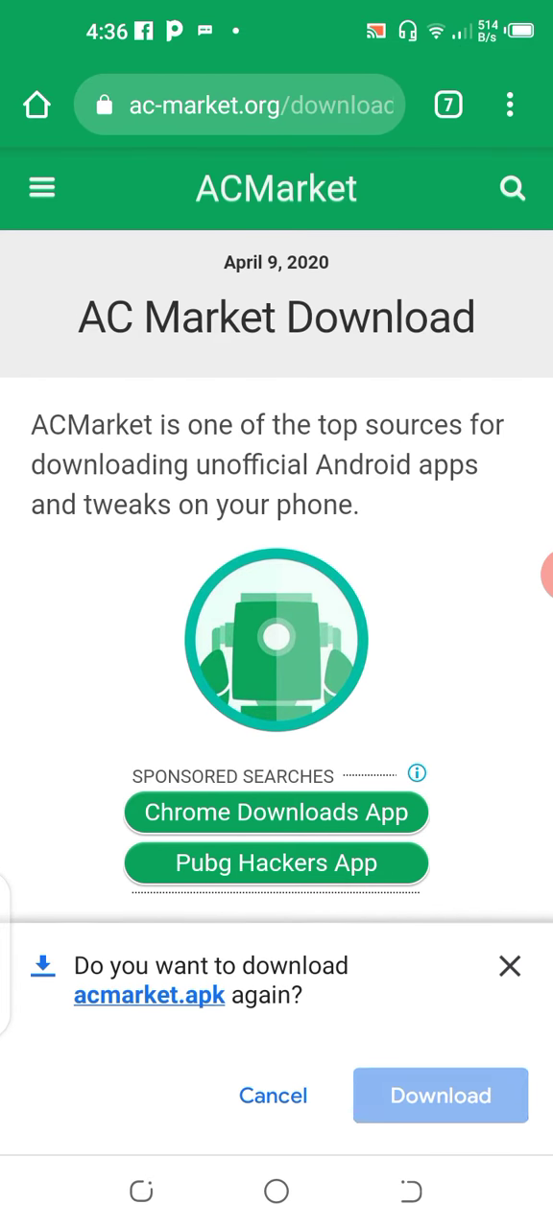
left_click(439, 1095)
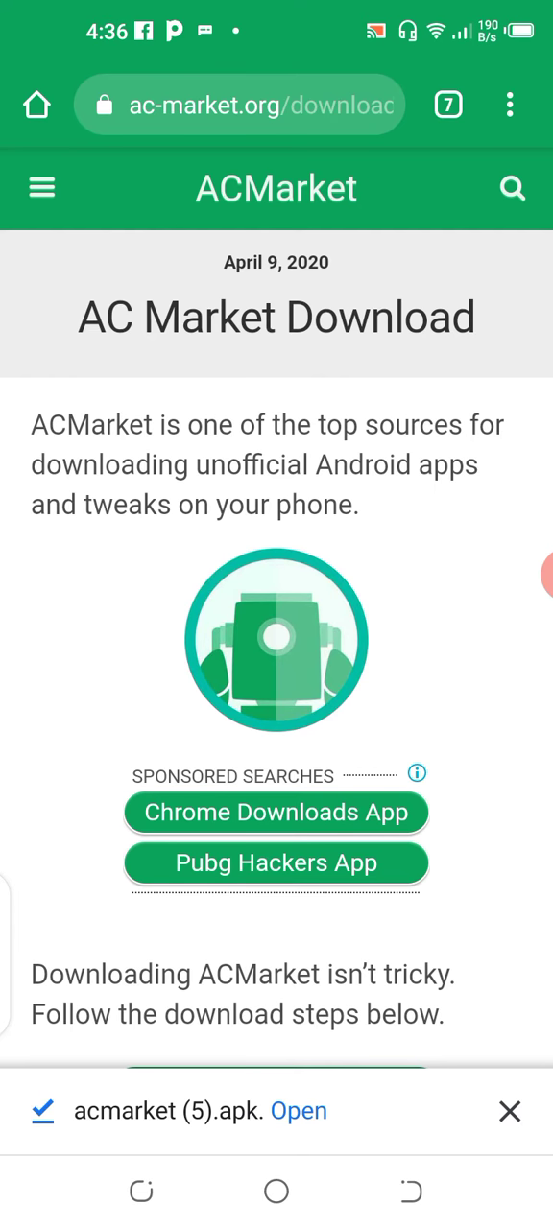
- Return home from Chrome and reopen AZ Screen Recorder with its pause/stop controls
left_click(298, 1111)
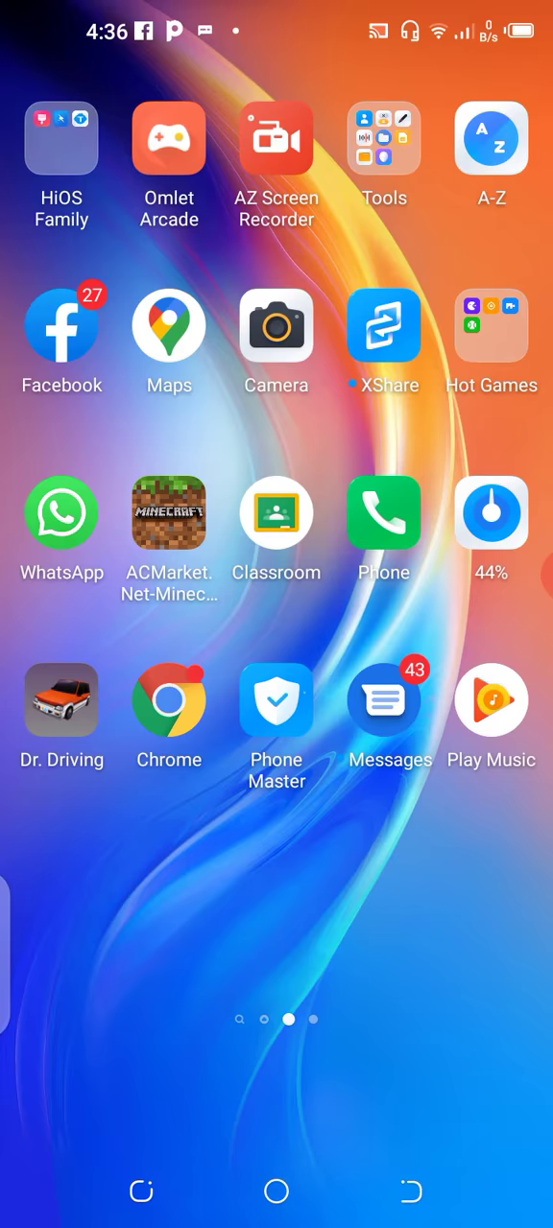
scroll("left", 3)
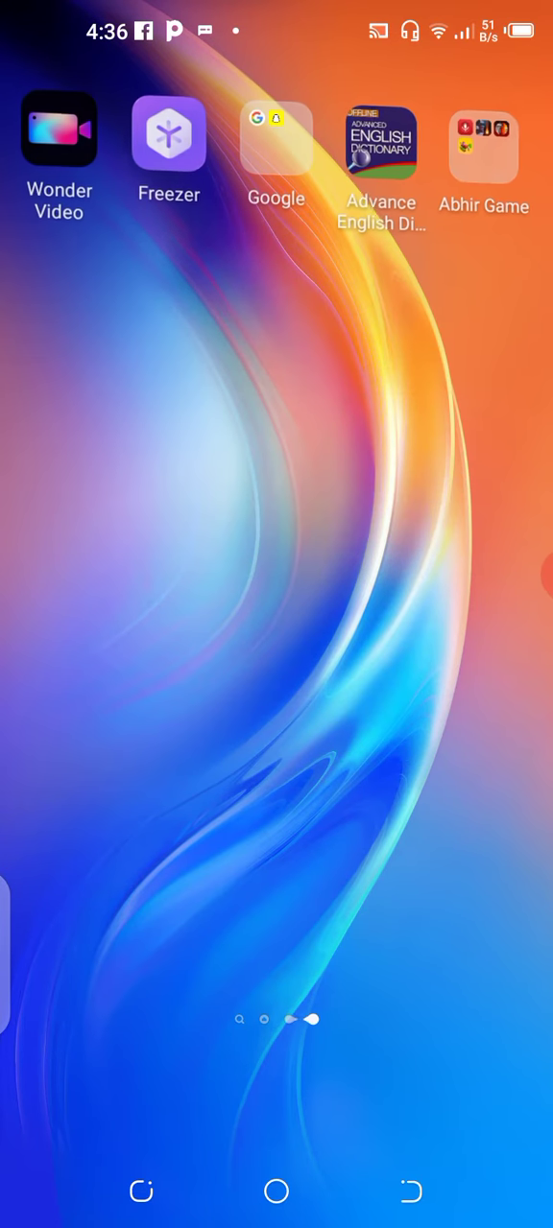
scroll("left", 3)
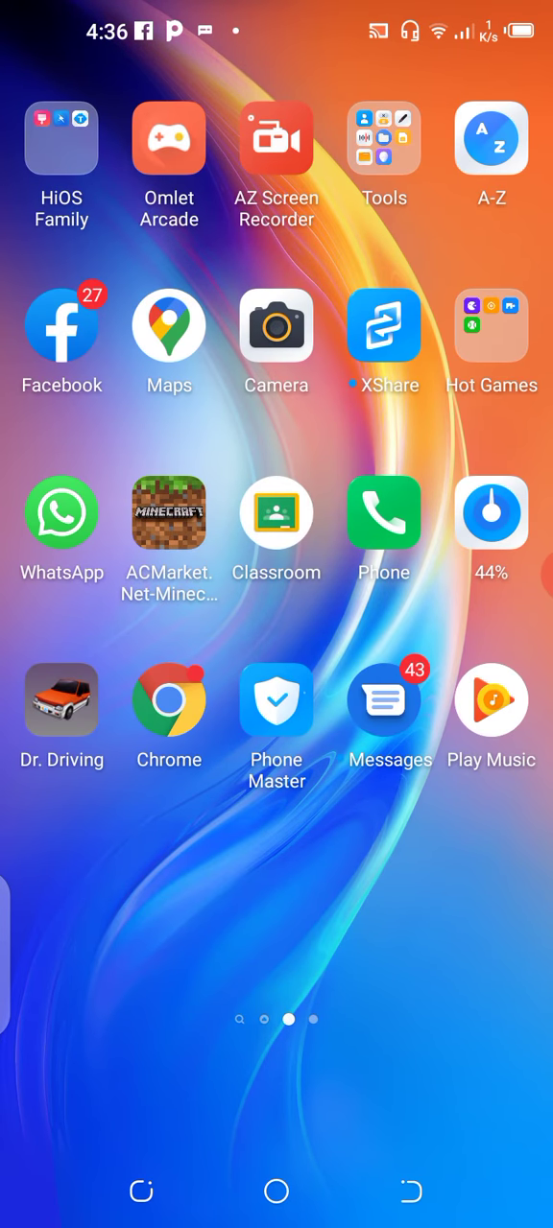
left_click(276, 139)
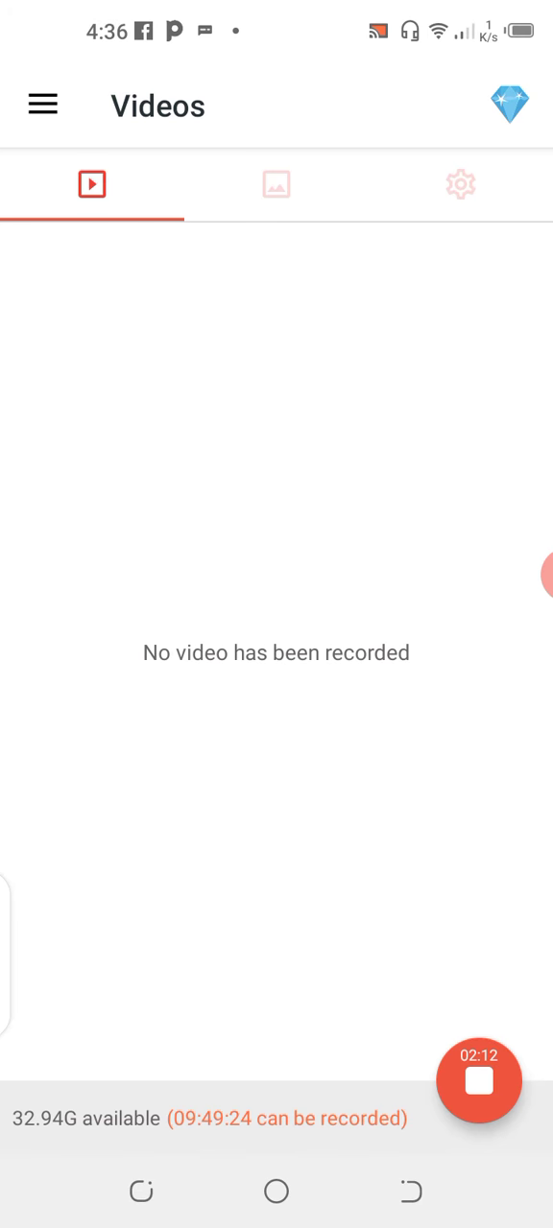
left_click(479, 1082)
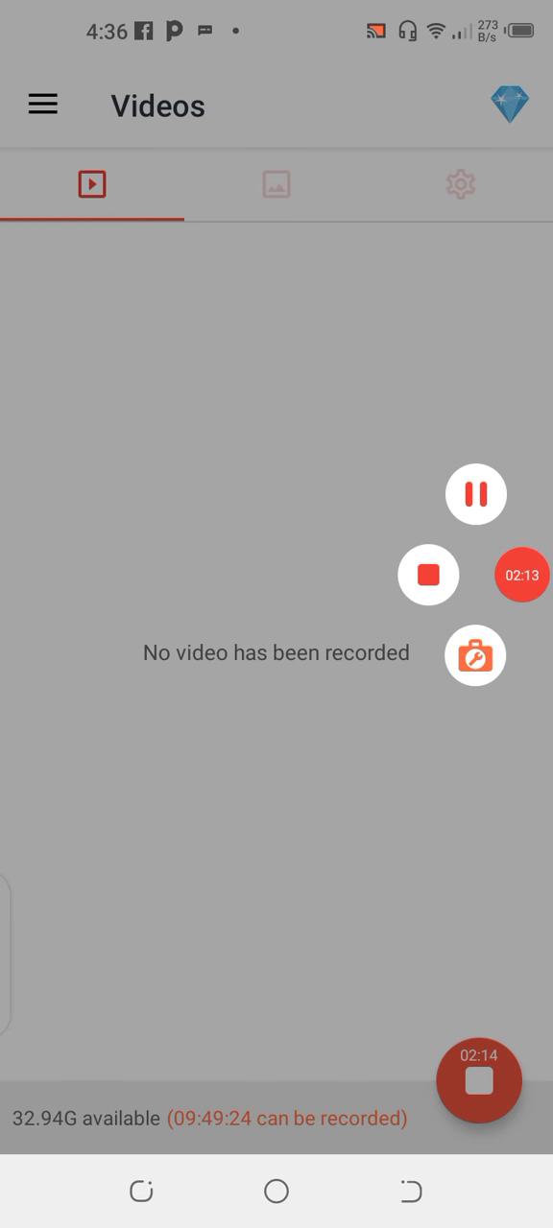